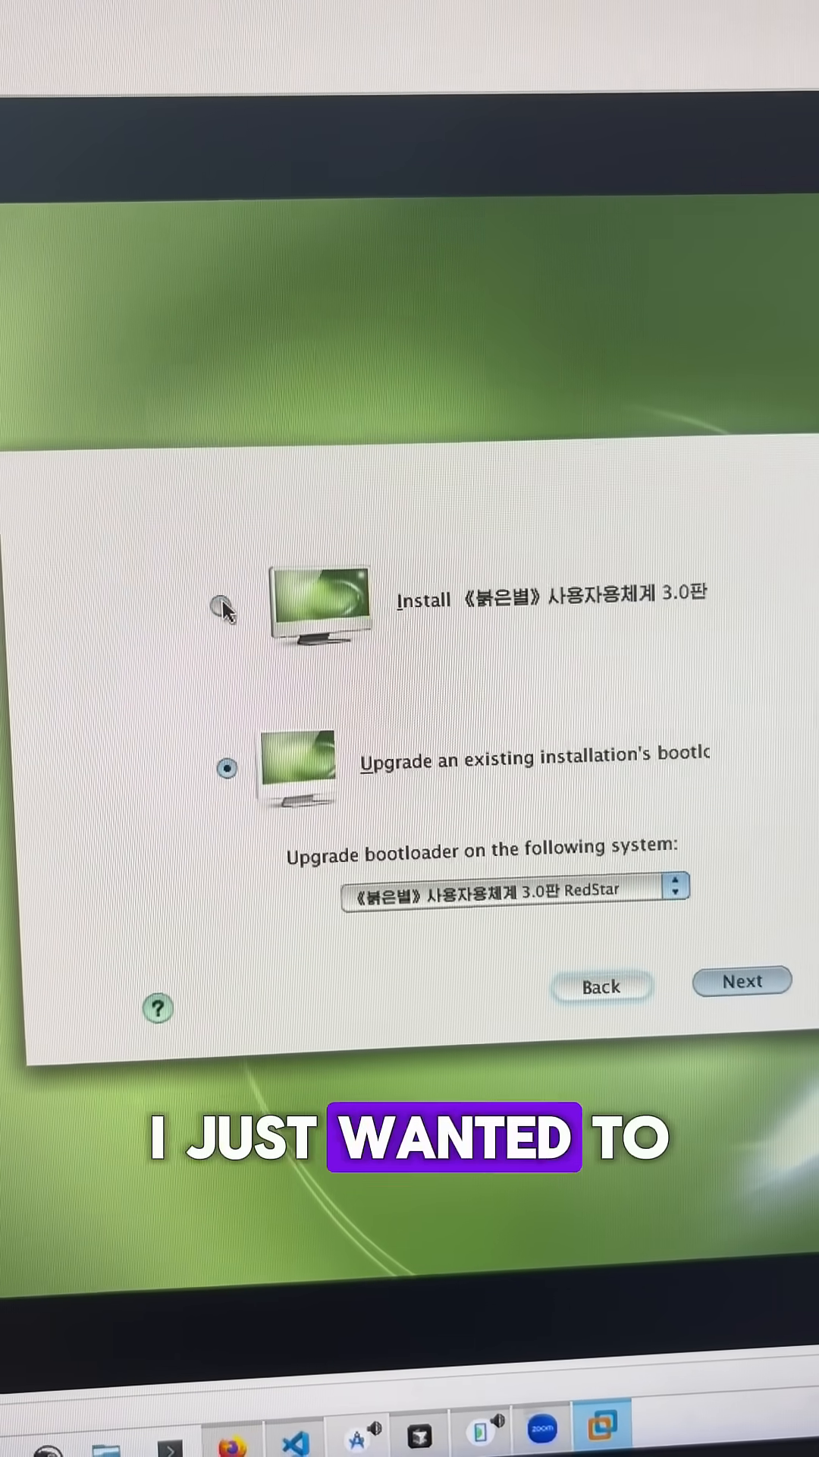
- Choose a fresh Install 3.0 rather than Upgrade bootloader and continue to partition selection
click(224, 609)
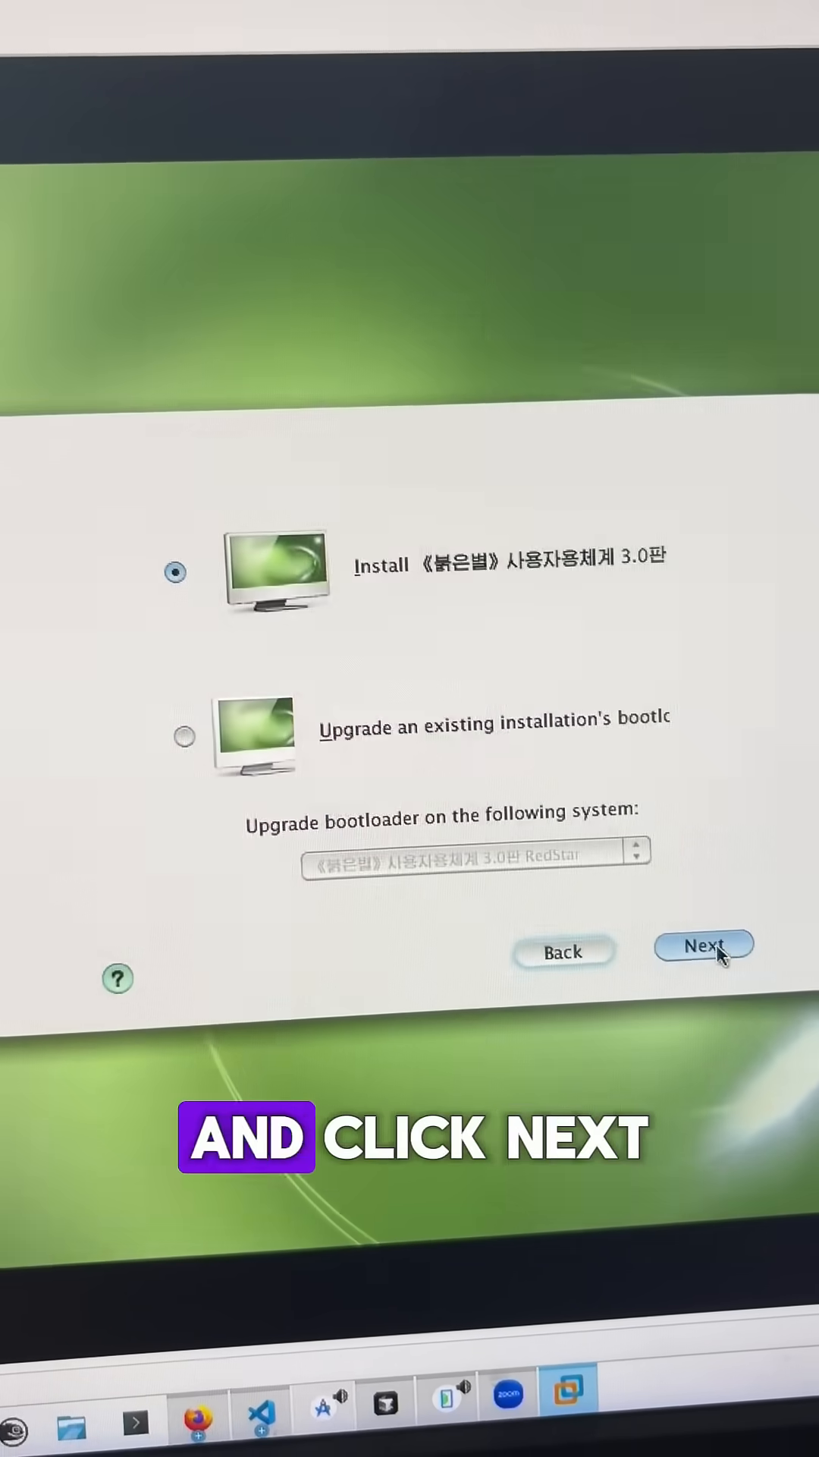
click(701, 946)
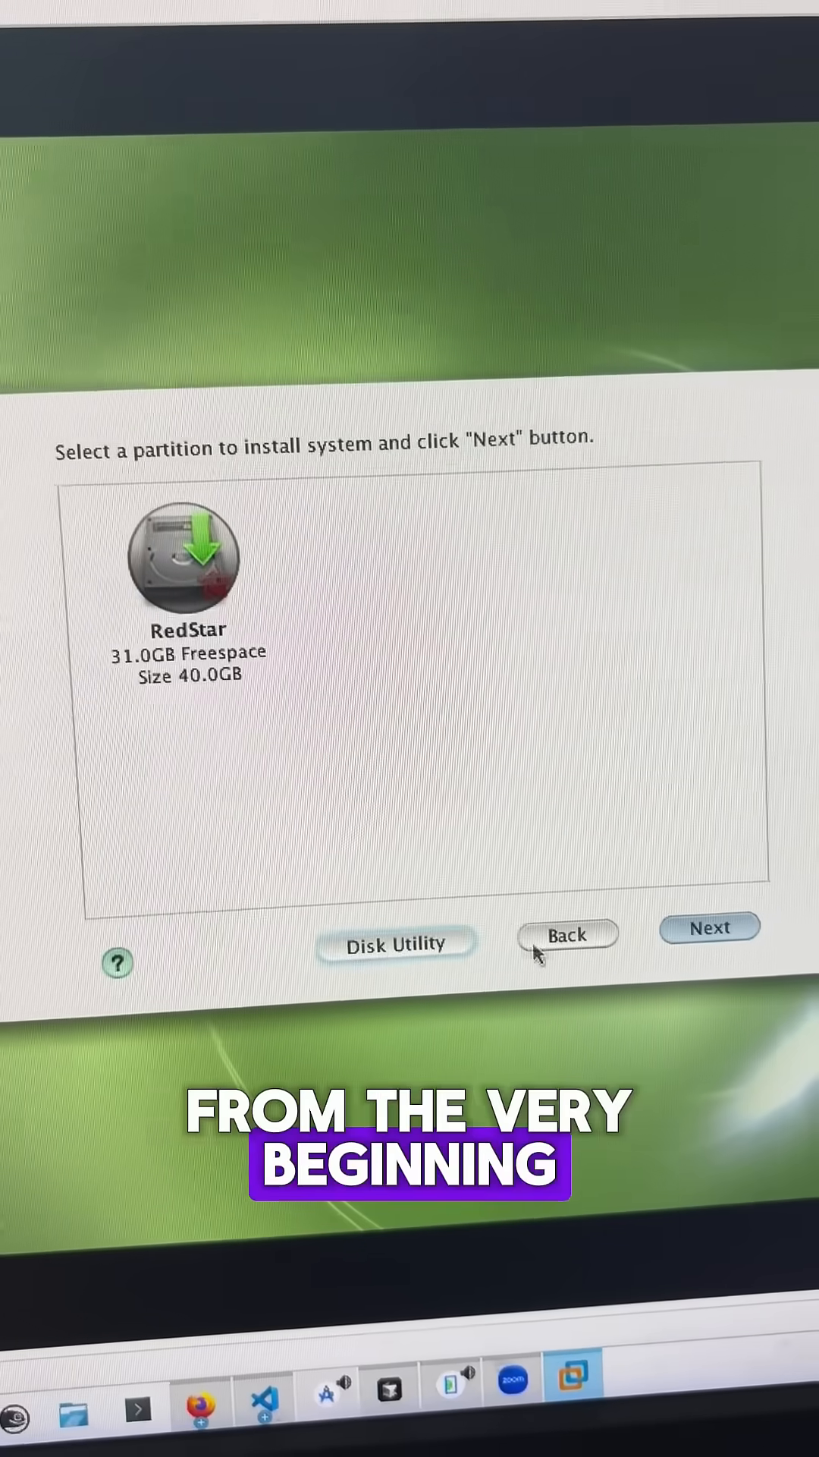
- Select the RedStar partition as the install target and confirm it will be formatted
click(710, 927)
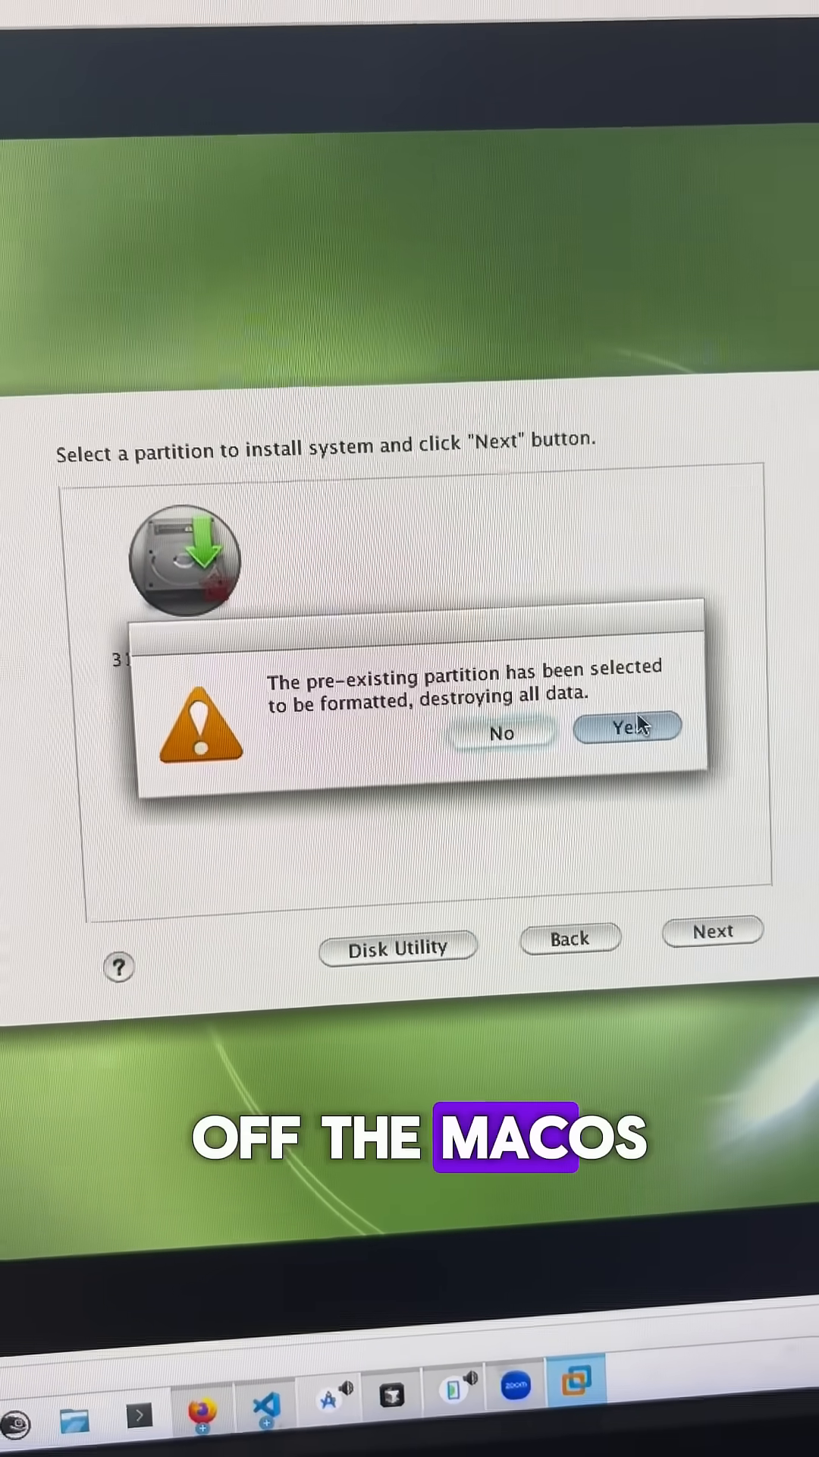
click(625, 728)
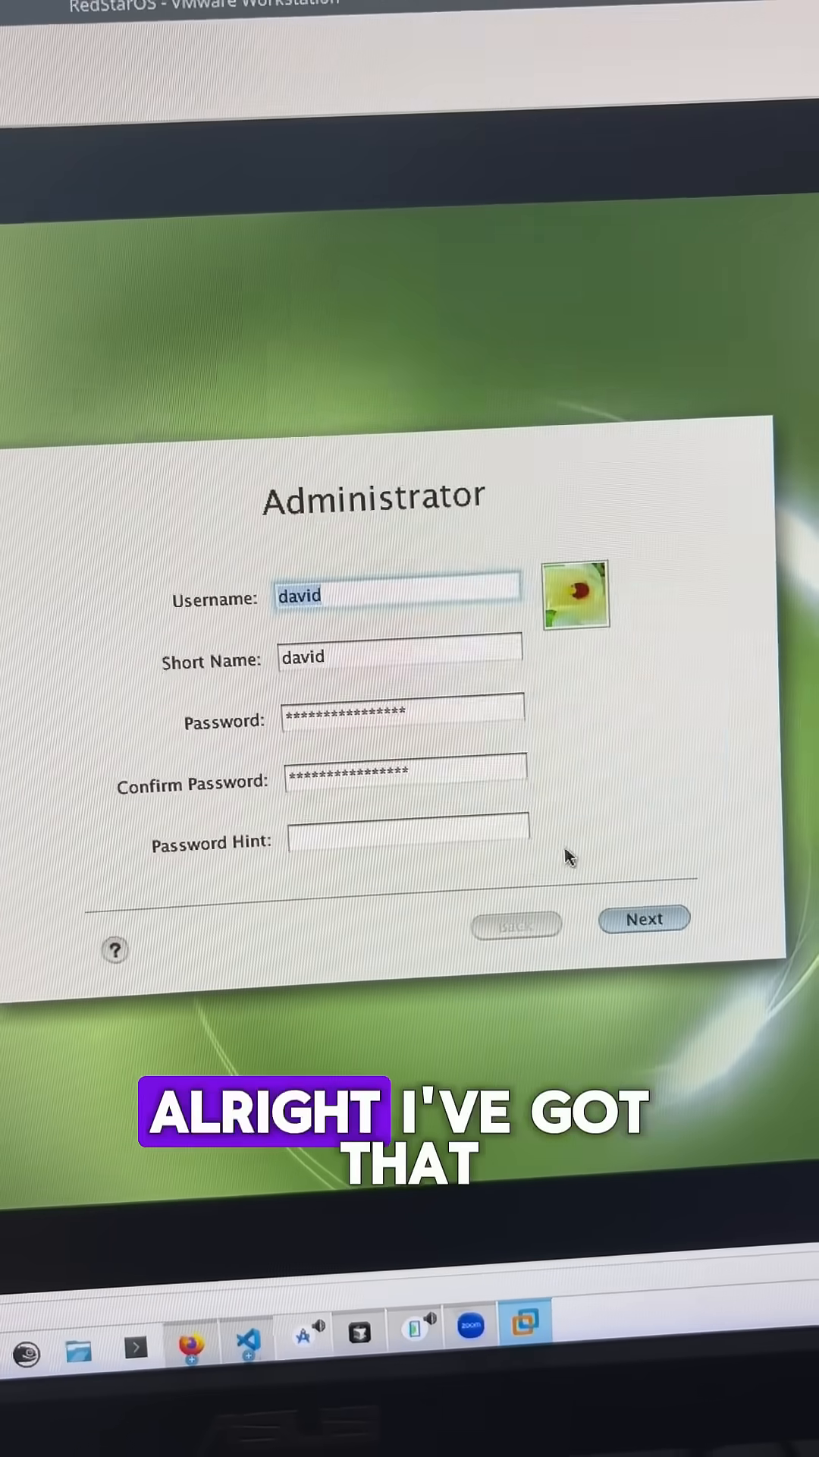
- Accept the administrator account, set TCP/IP connection type to Using DHCP, and continue
click(649, 918)
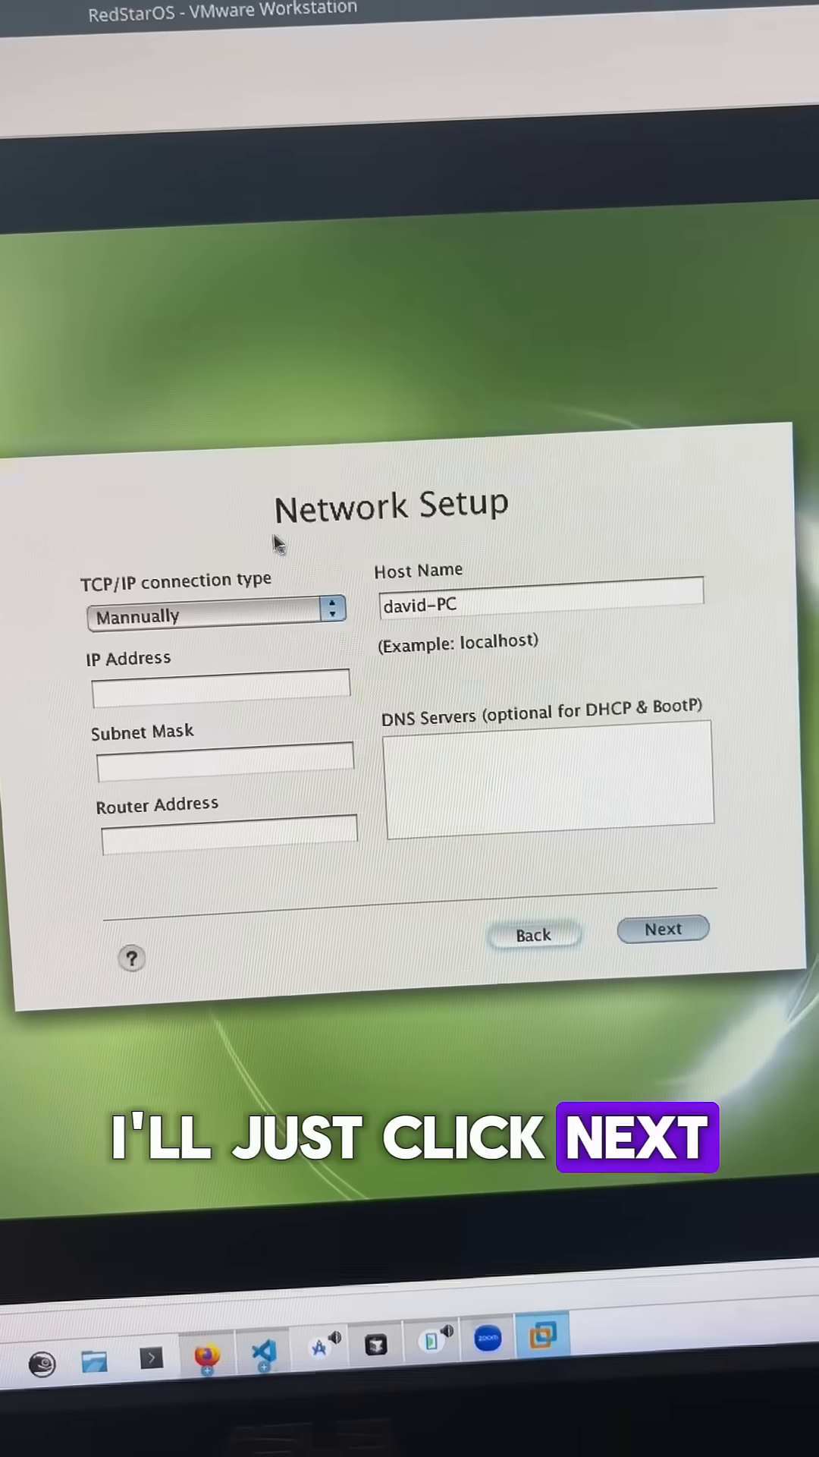
click(215, 616)
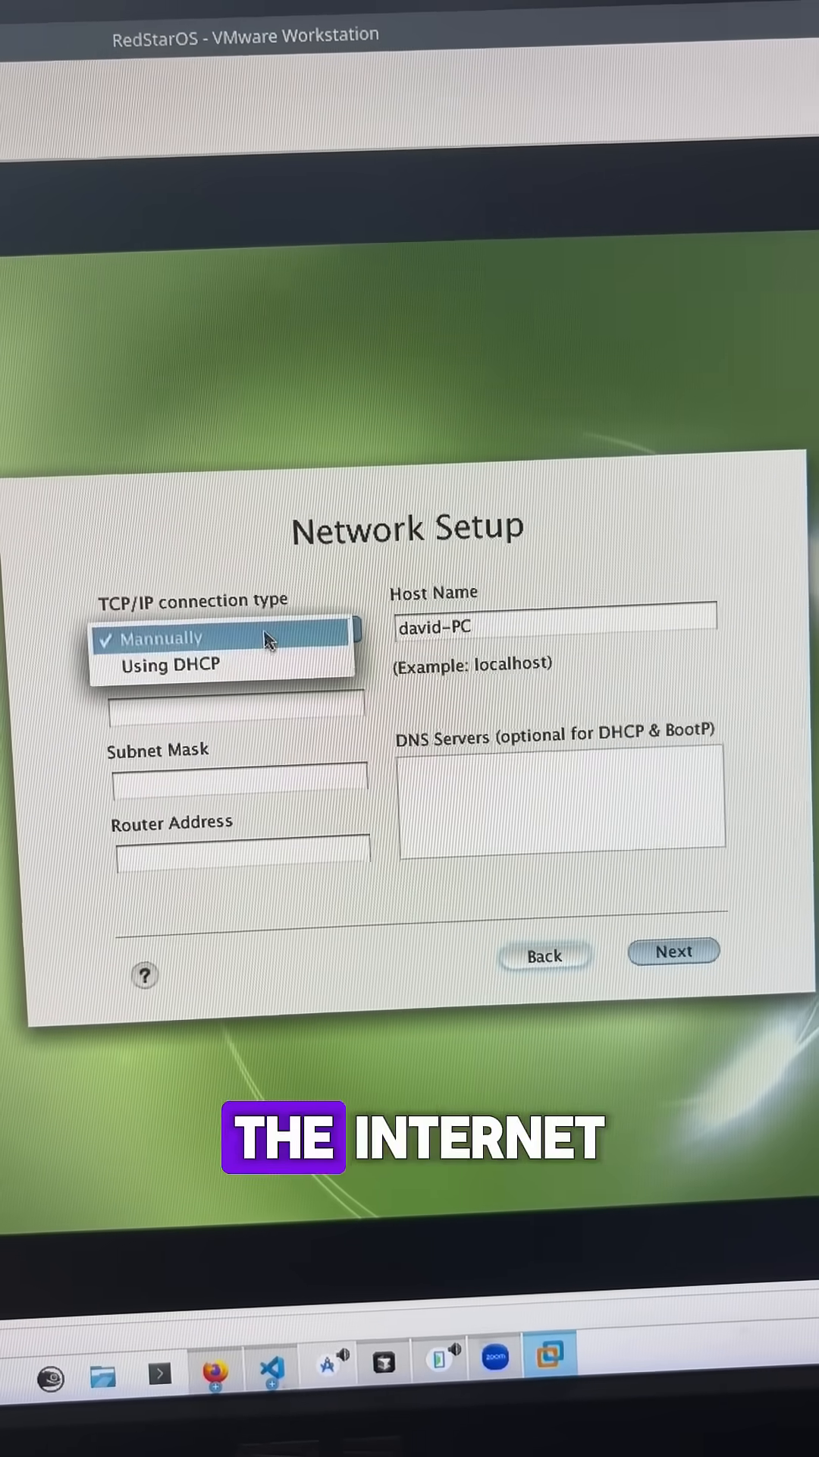
click(161, 664)
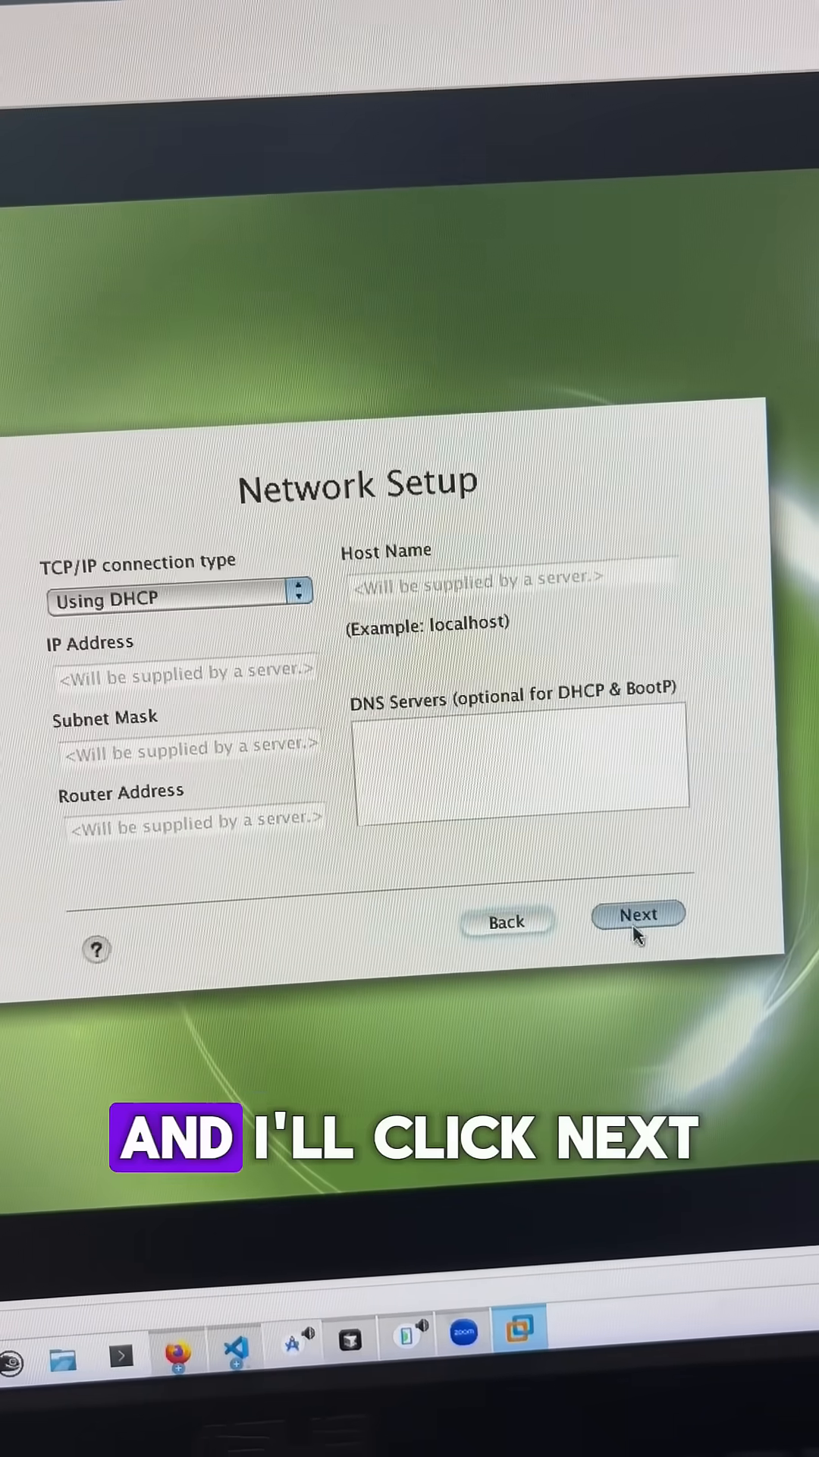
click(639, 913)
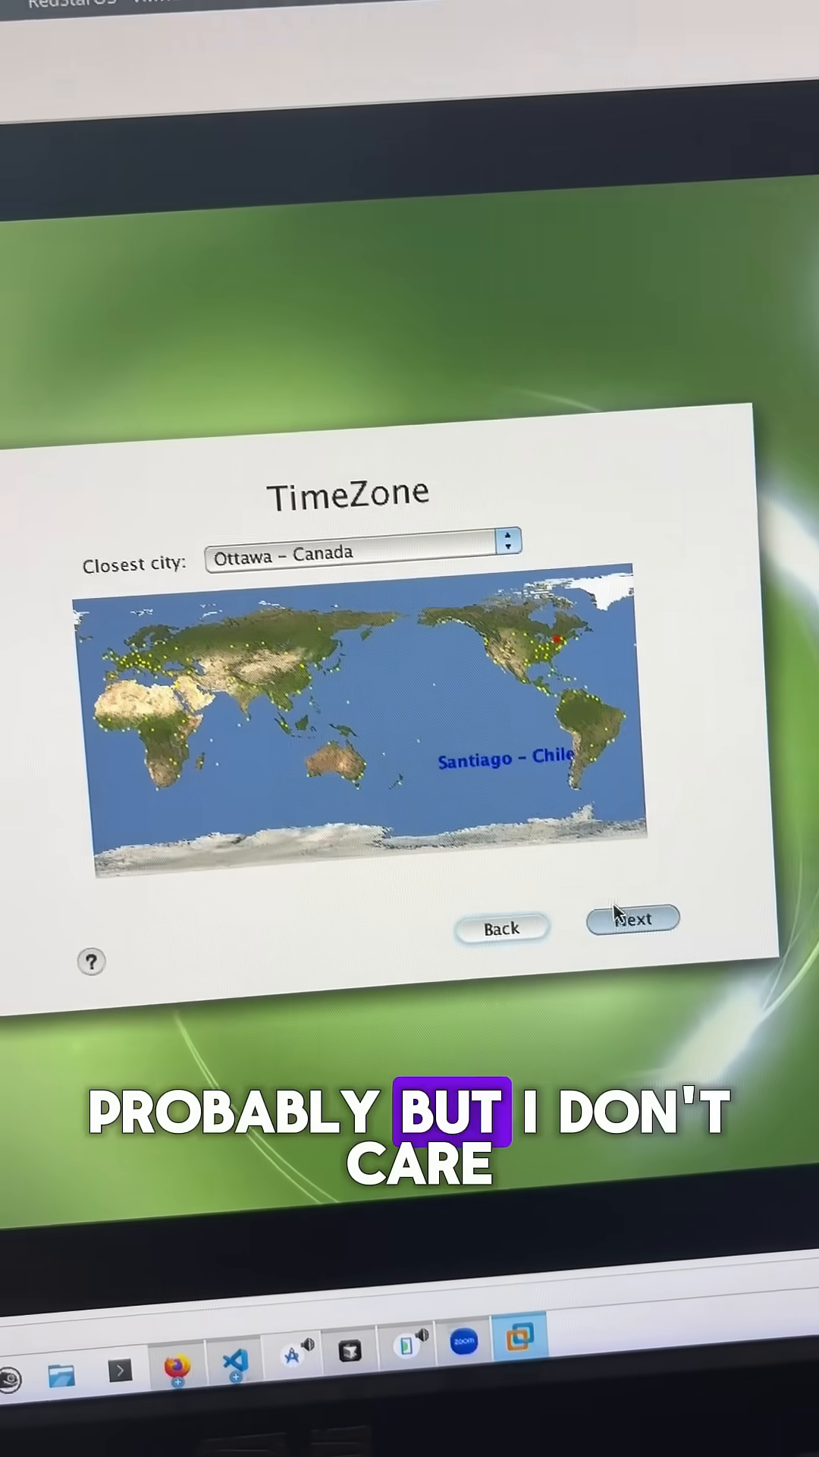
- Keep Ottawa - Canada as the closest city and move on to Date and Time
click(634, 929)
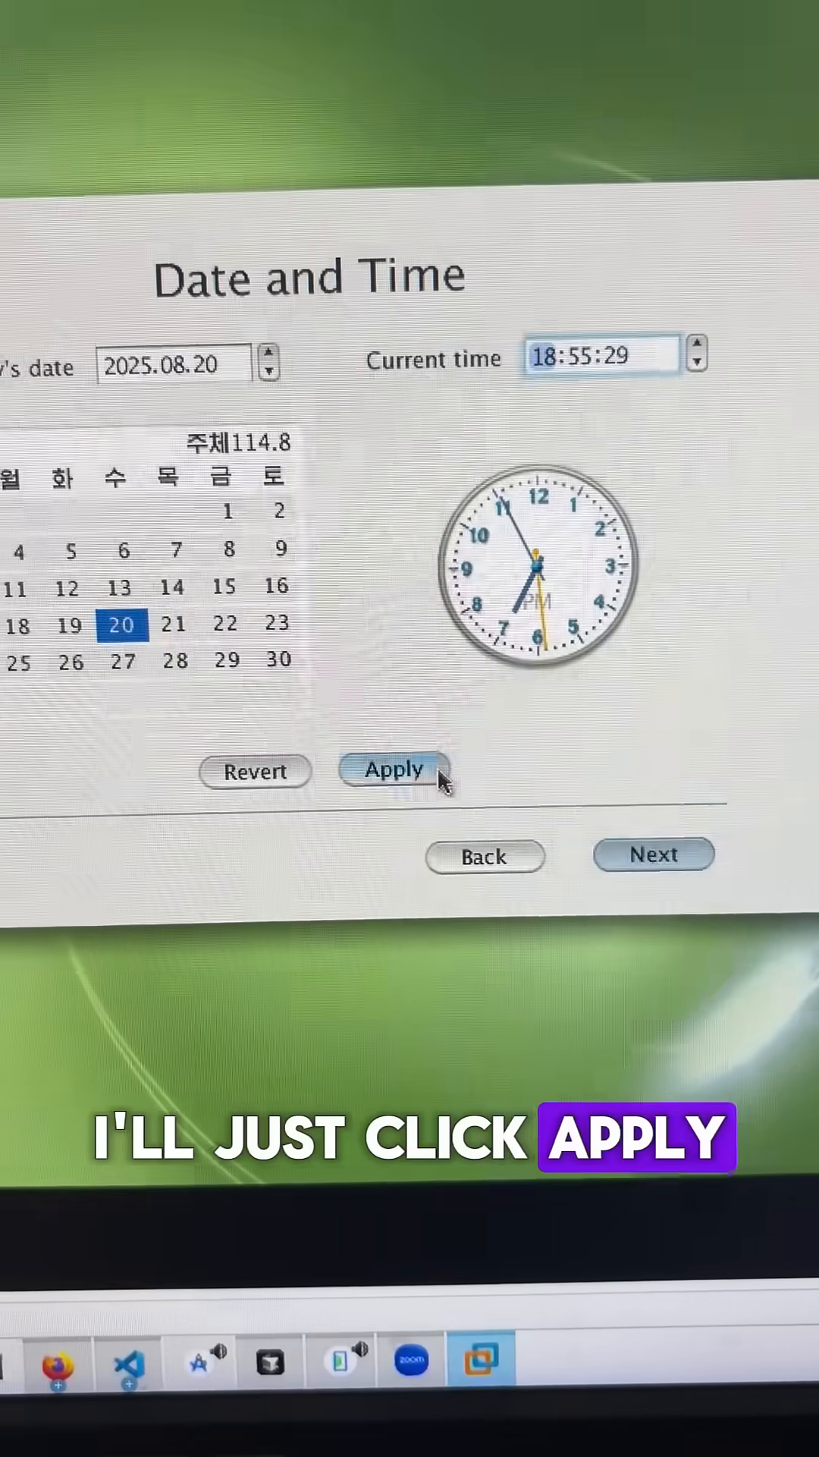
- Apply the shown date 2025.08.20 and time, then proceed to the install summary for RedStar
click(395, 770)
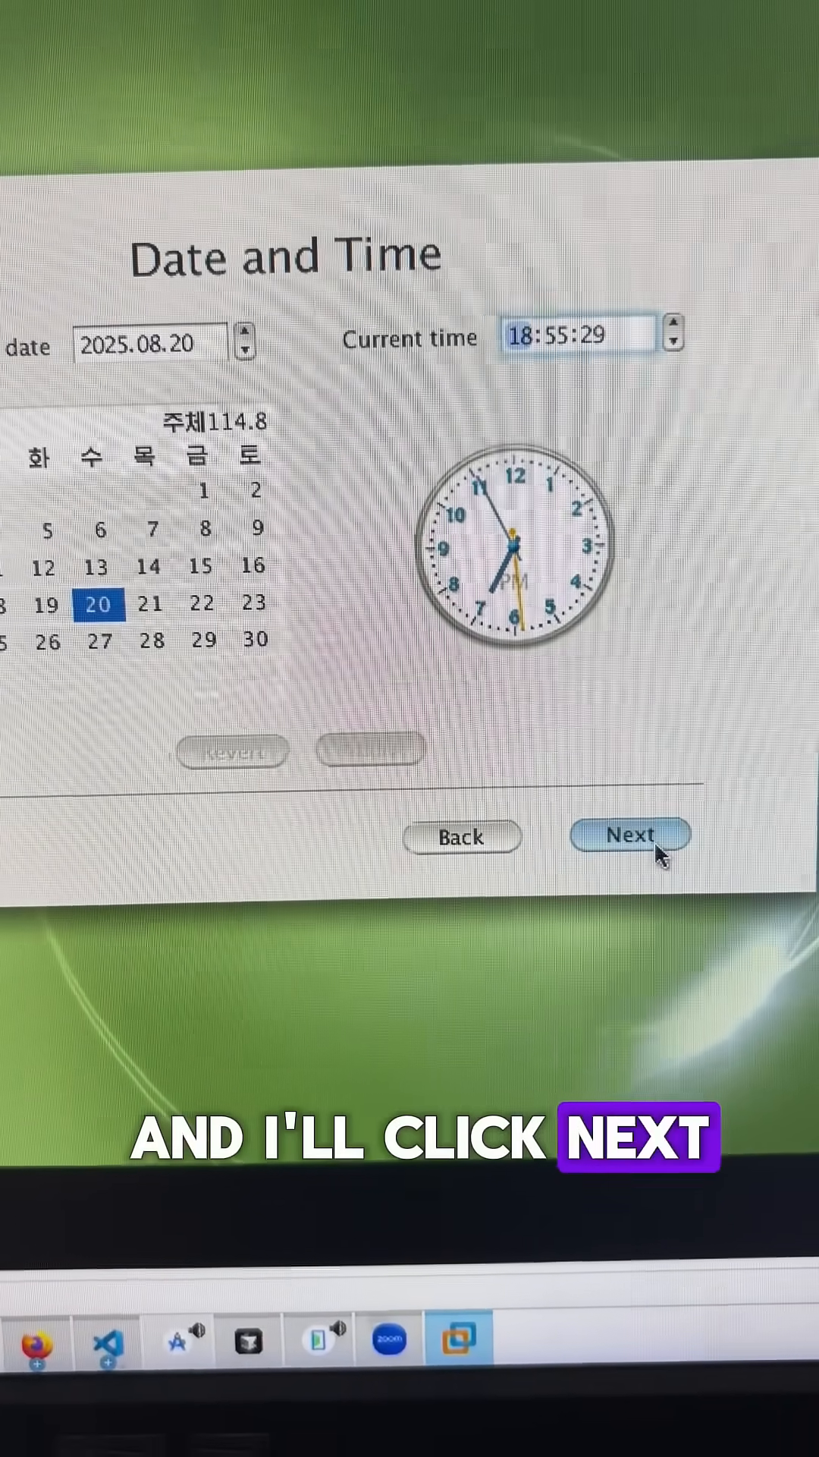
click(631, 834)
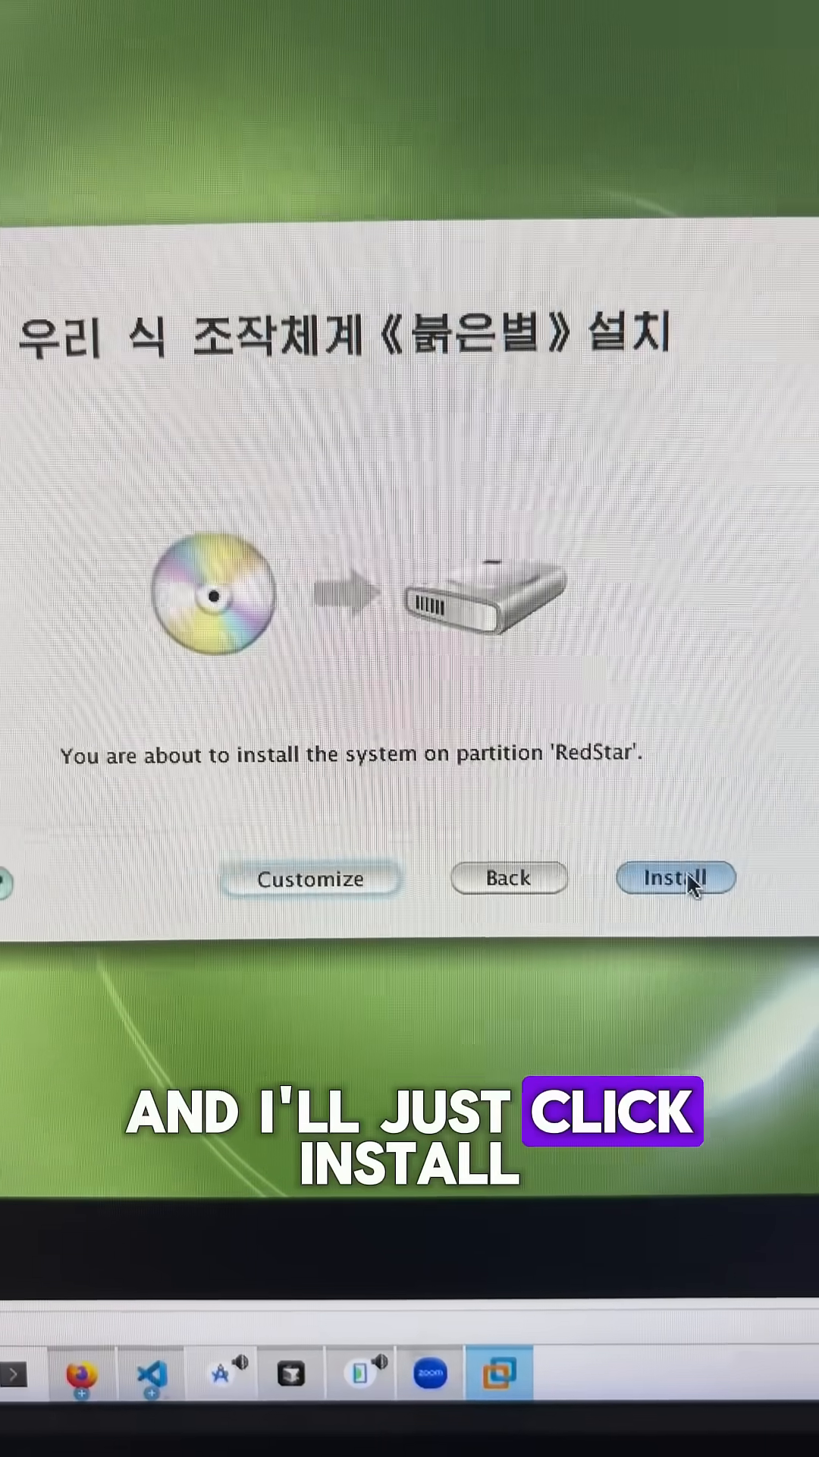